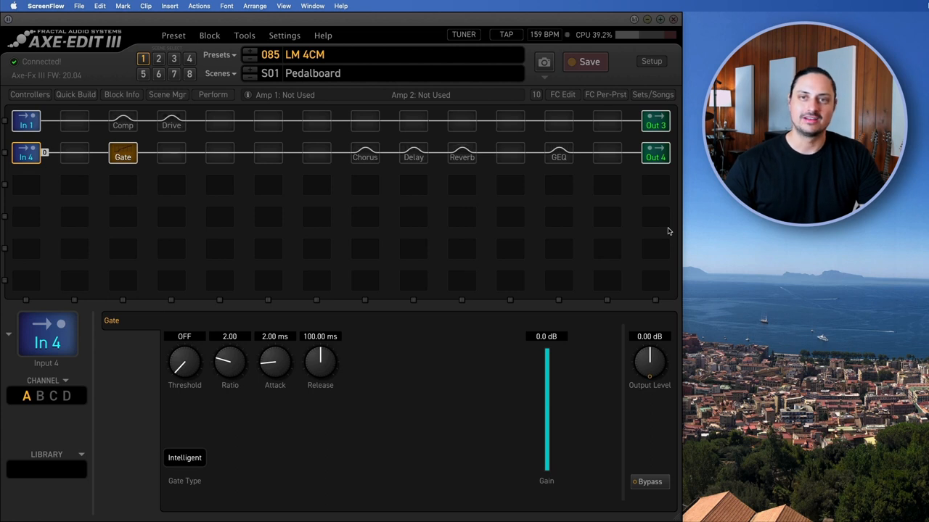
- Inspect In 1, Out 3, In 4 and Out 4 blocks, Out 4's mixer showing 2.0 dB level
left_click(25, 119)
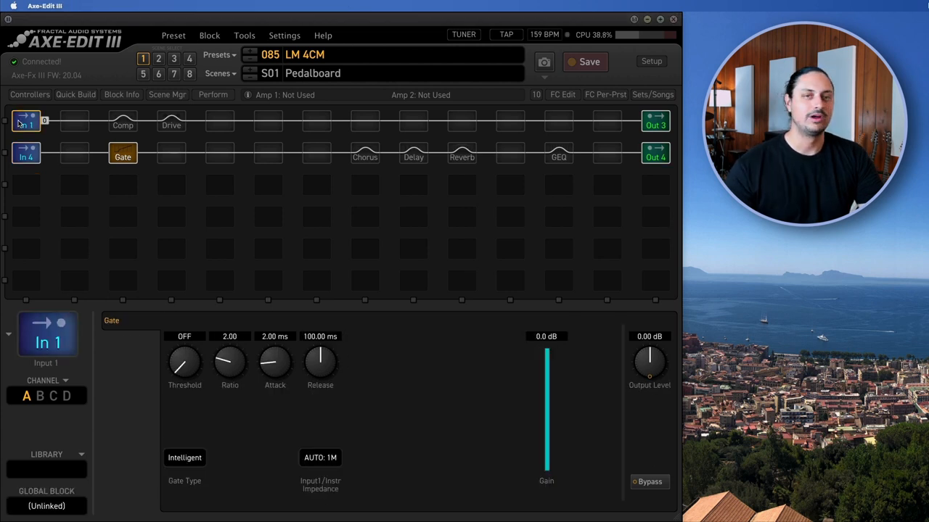
left_click(654, 120)
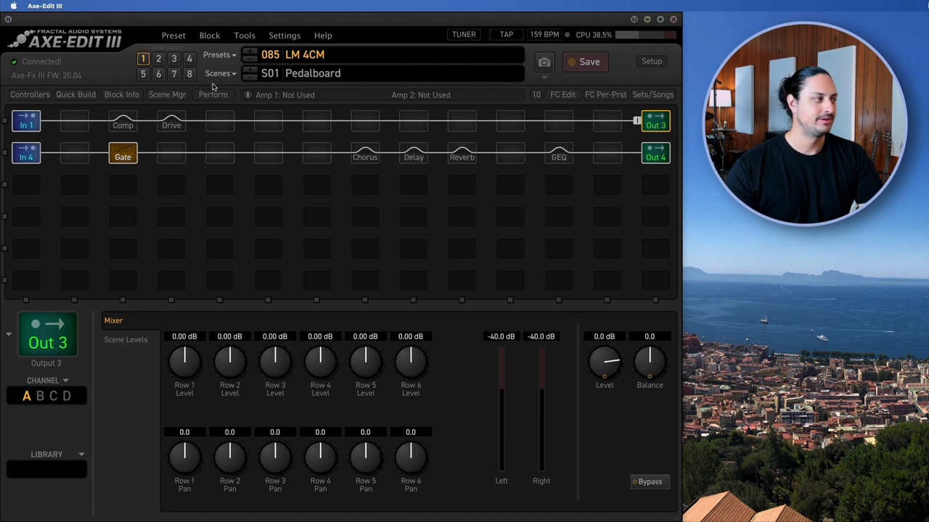
left_click(26, 153)
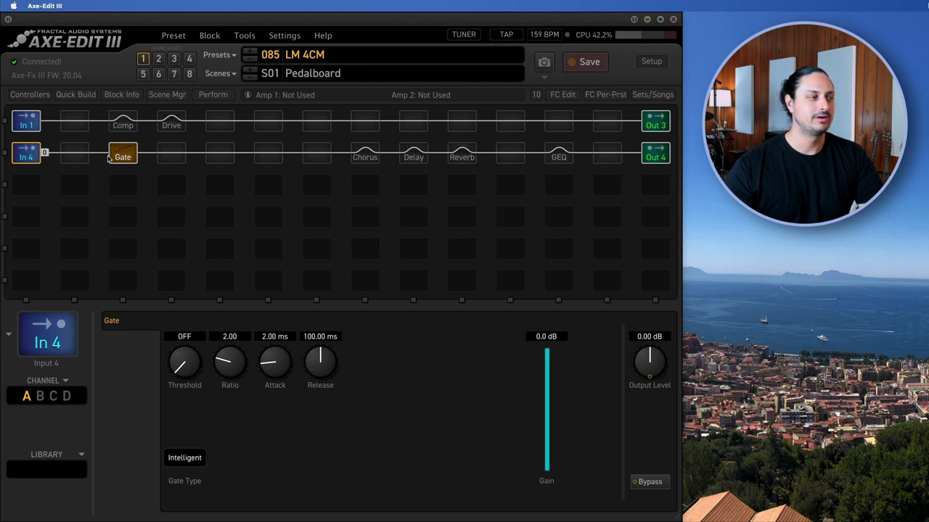
left_click(655, 152)
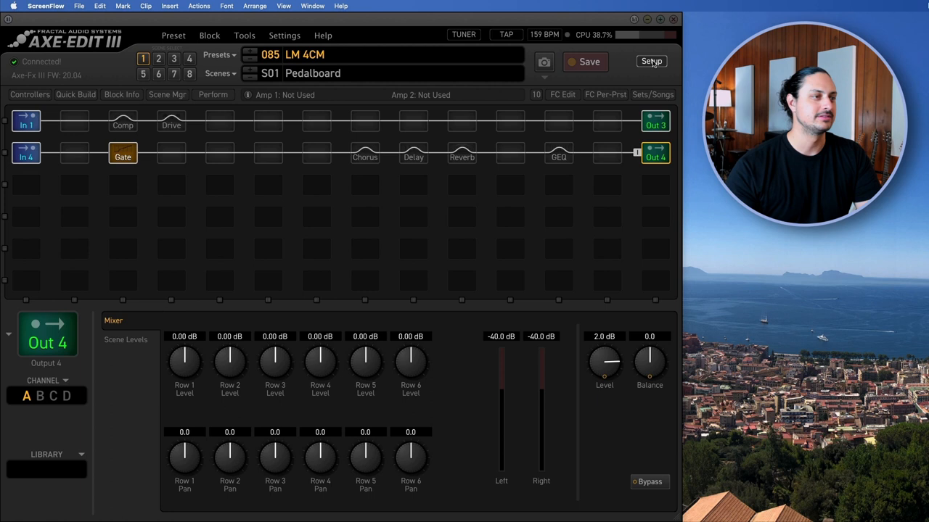
- Review the Audio page's Input and Output Config for the four-cable method, then return to the general page
left_click(650, 61)
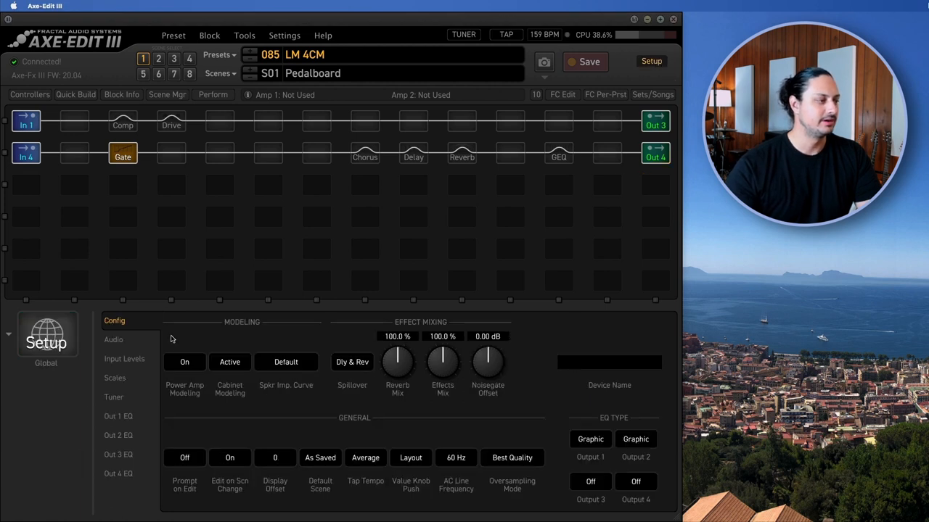
left_click(114, 339)
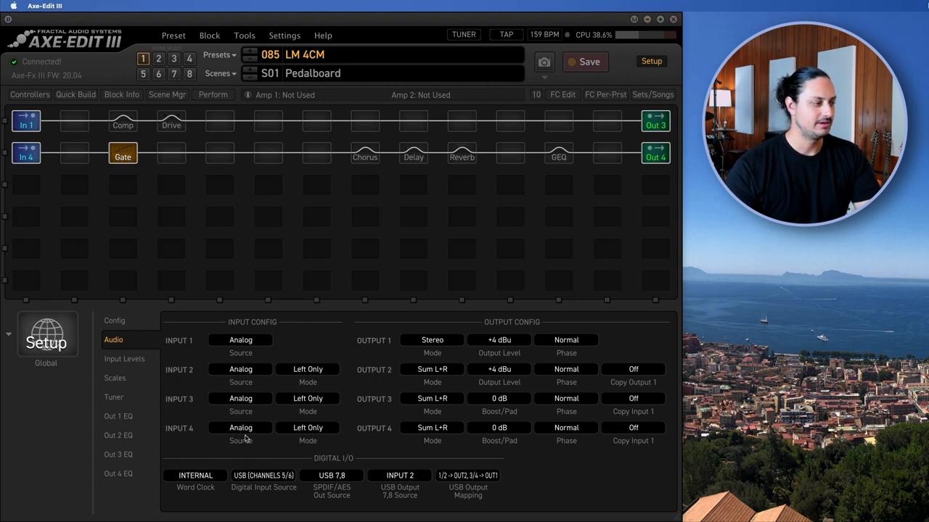
mouse_move(336, 356)
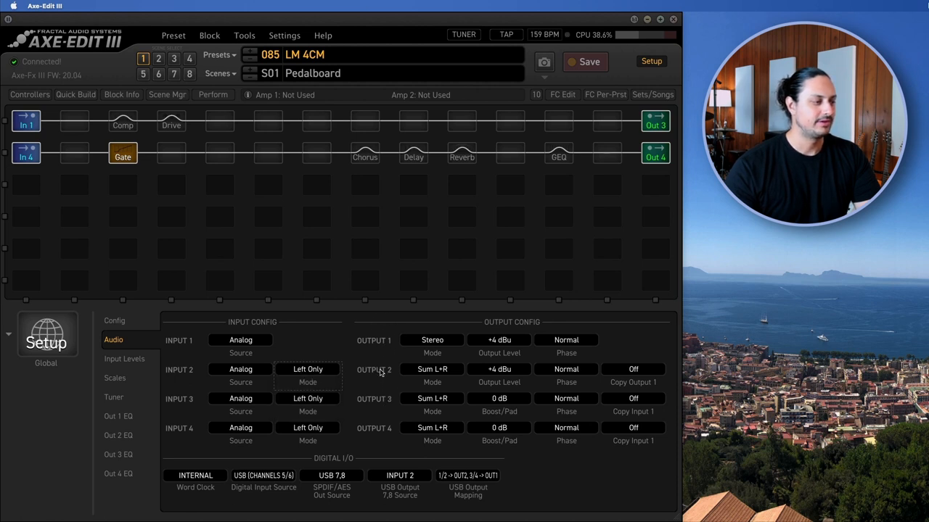
mouse_move(446, 374)
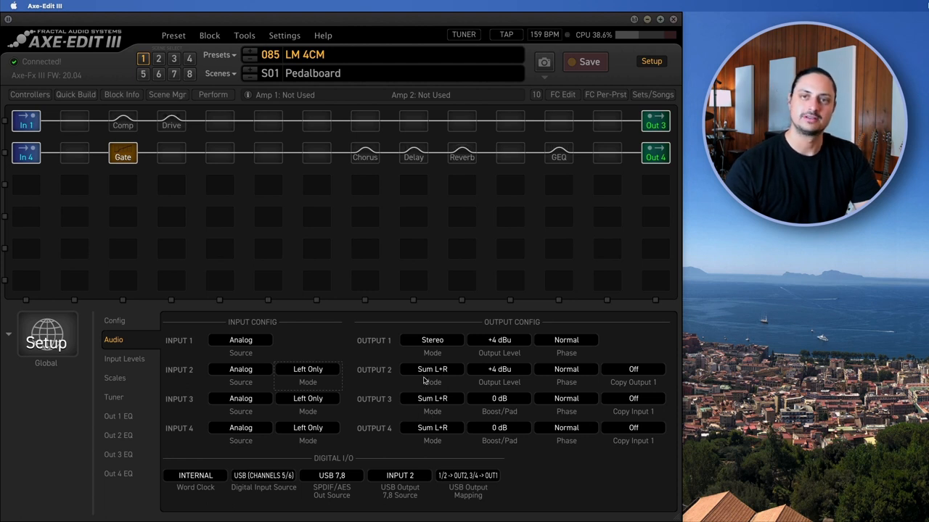
left_click(114, 321)
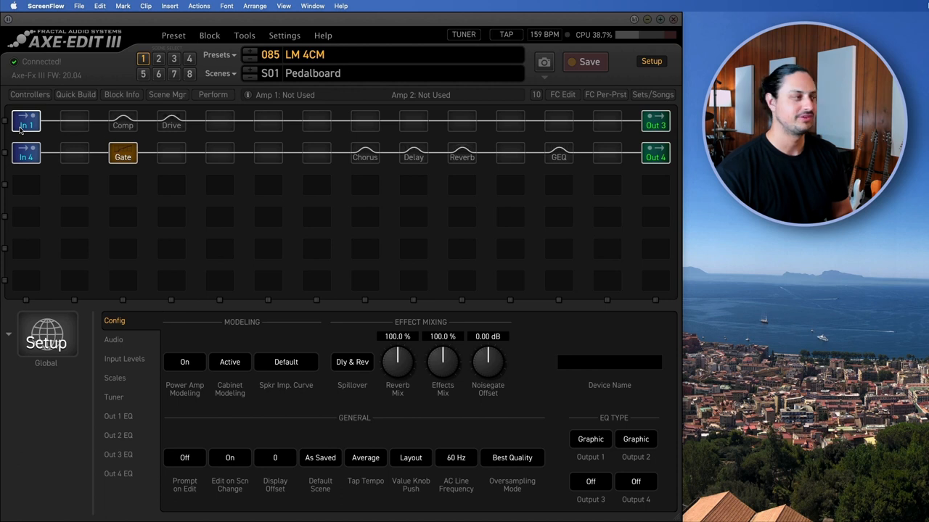
- Step through Comp, Drive and Gate blocks and tweak the Chorus block's Digital Mono settings
left_click(123, 121)
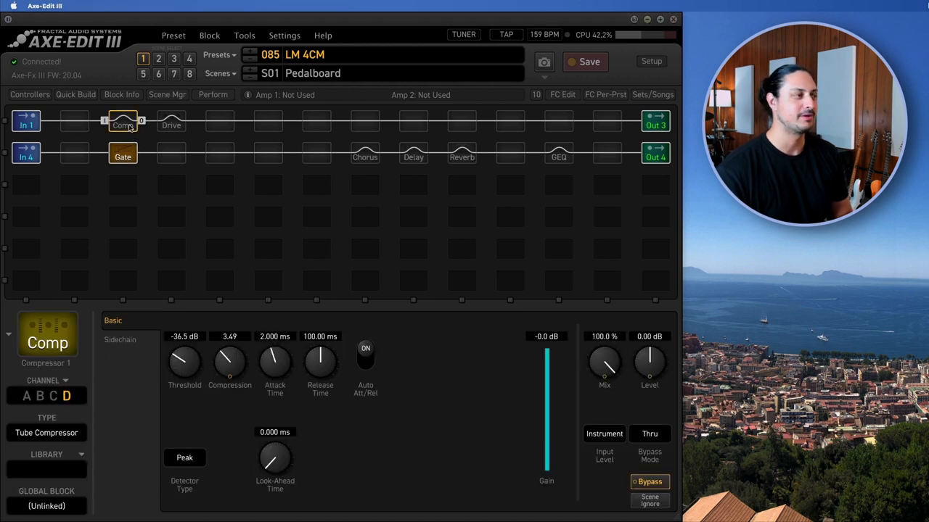
left_click(172, 124)
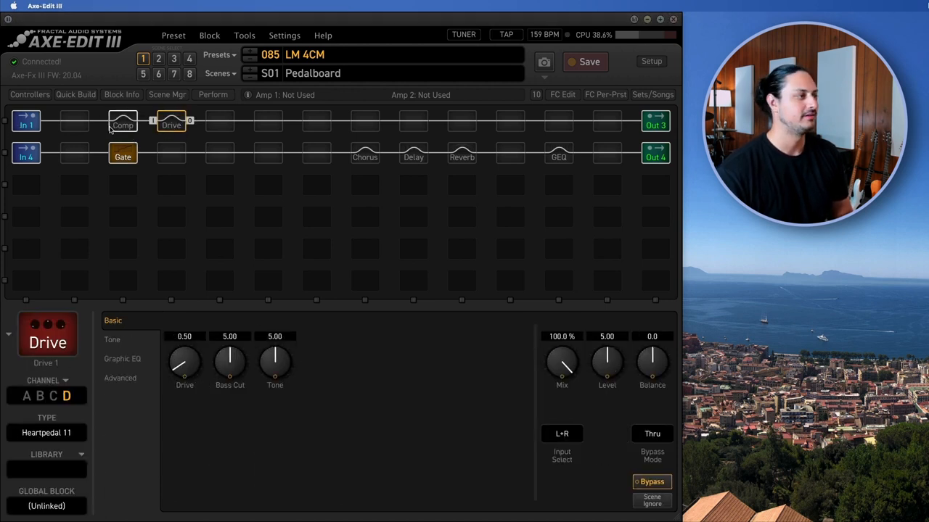
left_click(122, 121)
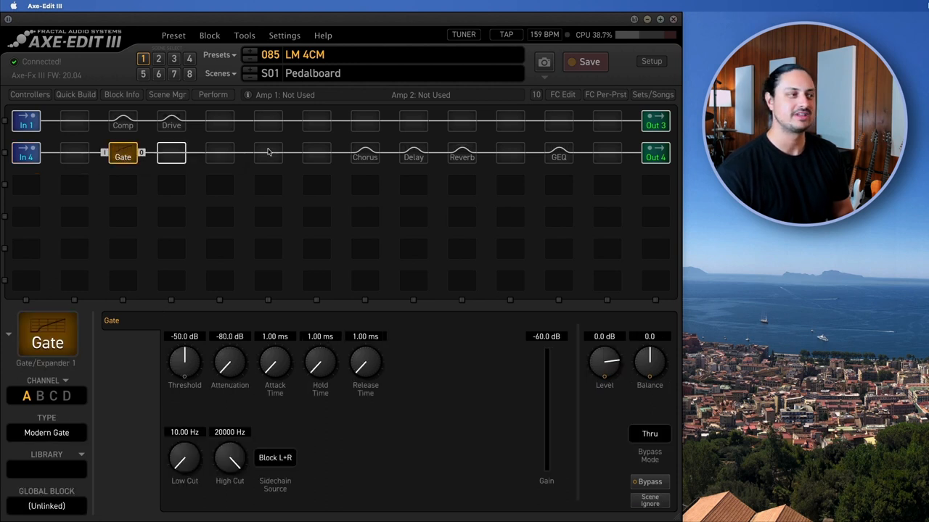
left_click(365, 156)
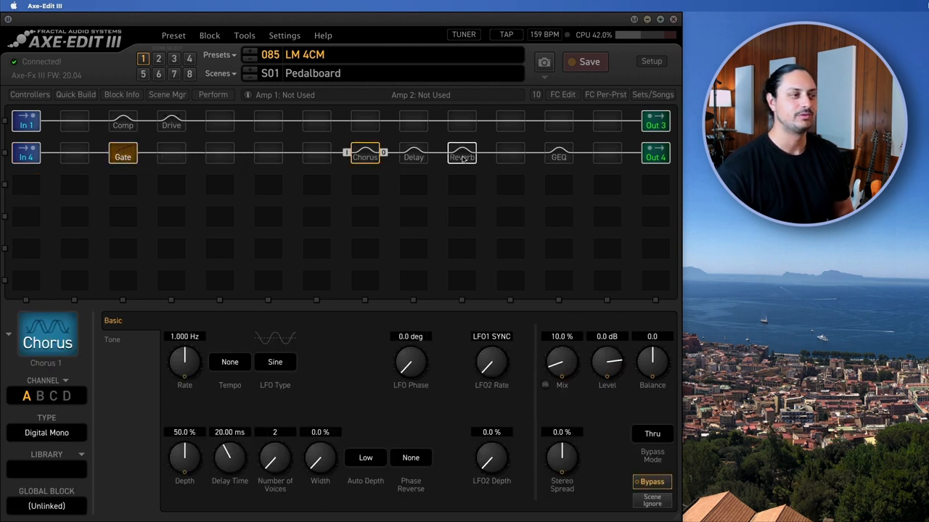
left_click(558, 156)
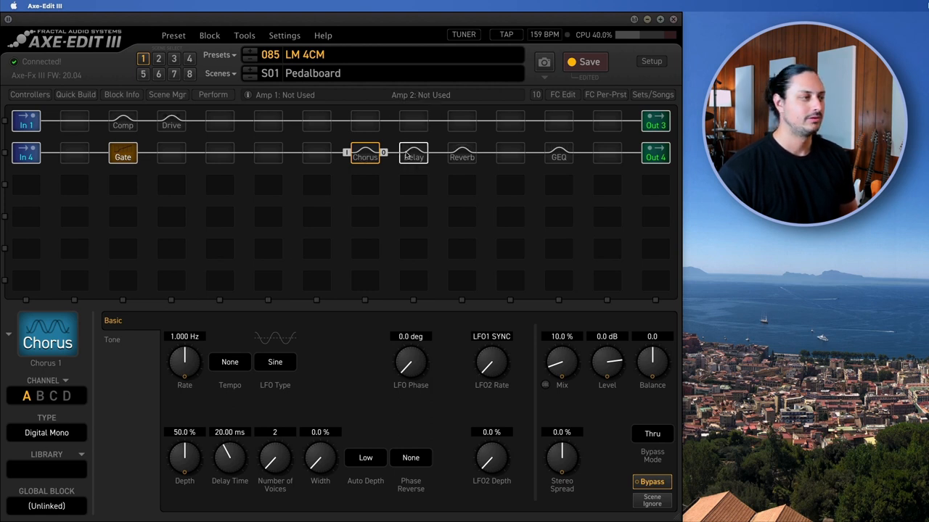
left_click(413, 156)
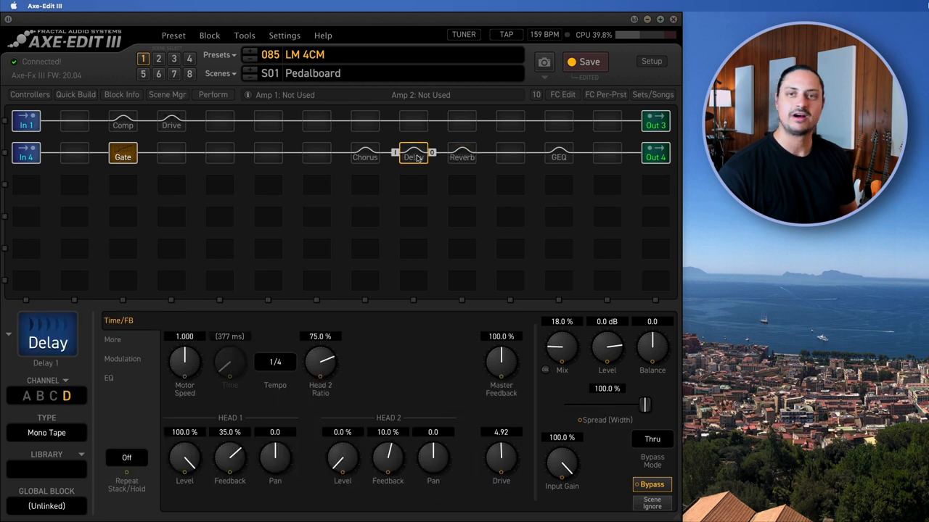
mouse_move(620, 410)
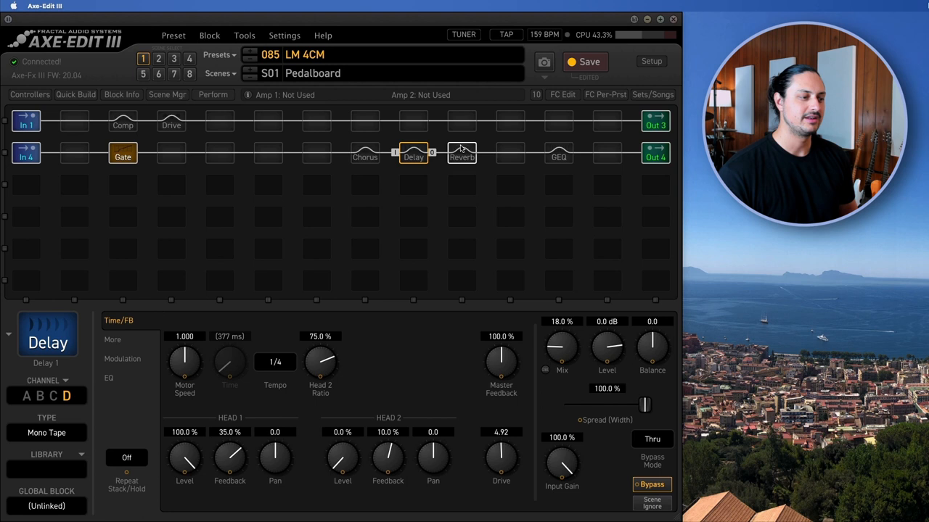
left_click(462, 157)
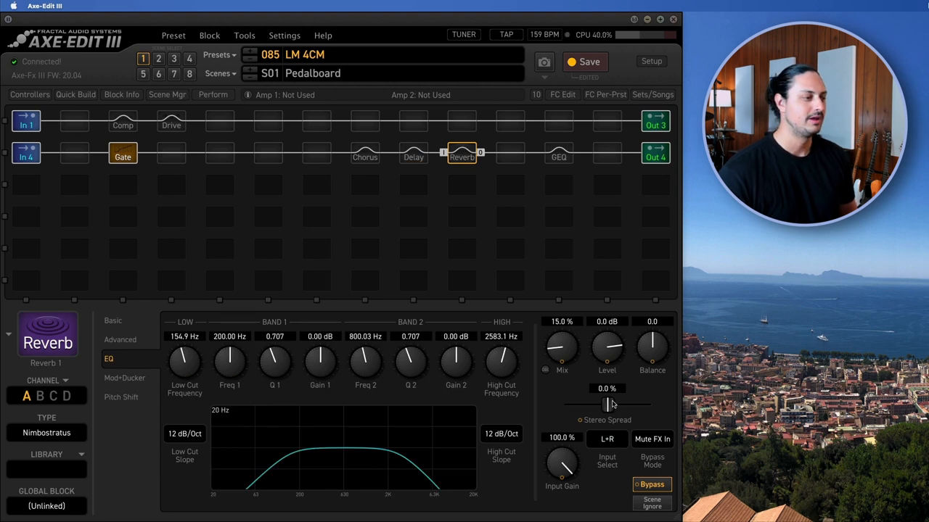
left_click(413, 156)
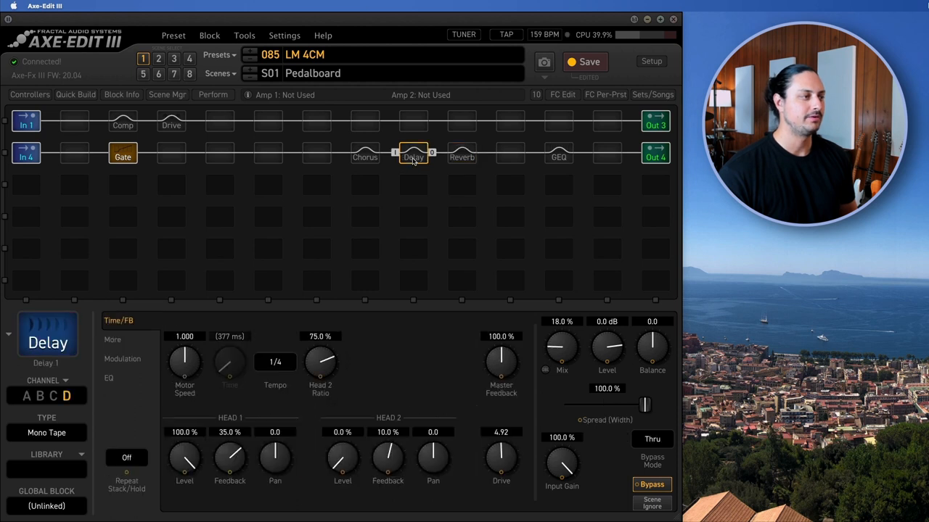
left_click(109, 378)
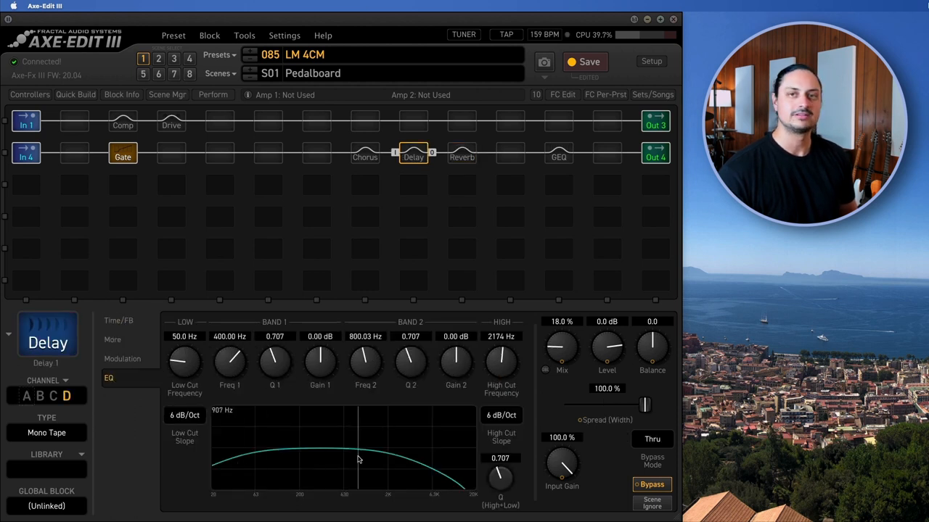
left_click(463, 156)
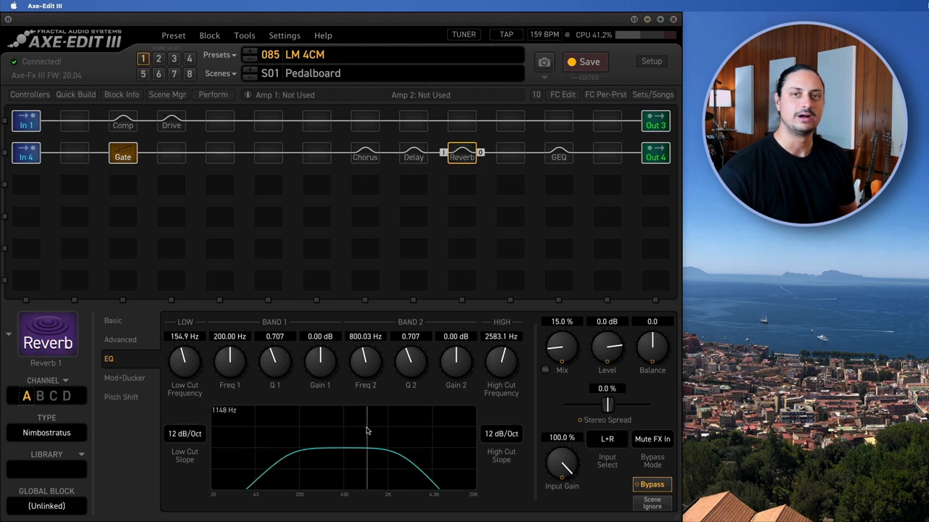
left_click(413, 156)
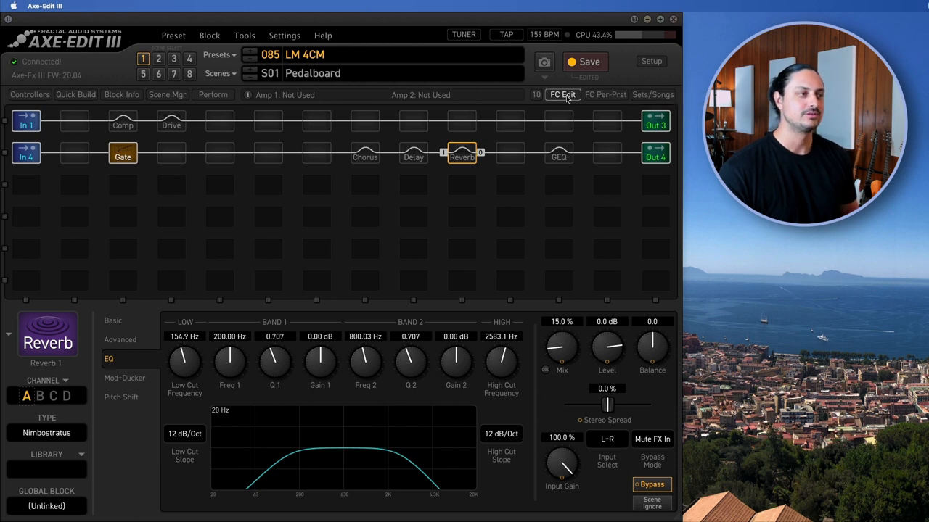
- Show the FC-6 Pedalboard layout and select the Delay 1D switch: tap bypasses, hold cycles channels A–D
left_click(562, 95)
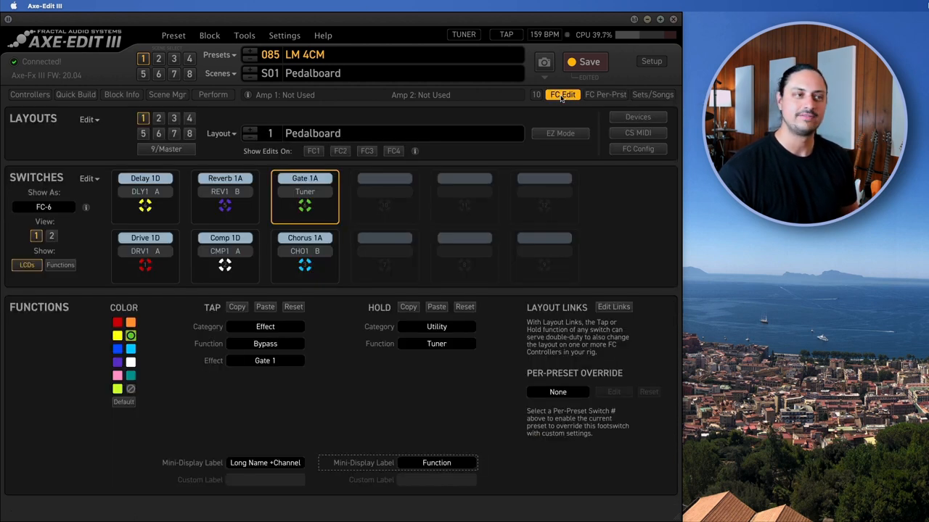
left_click(146, 192)
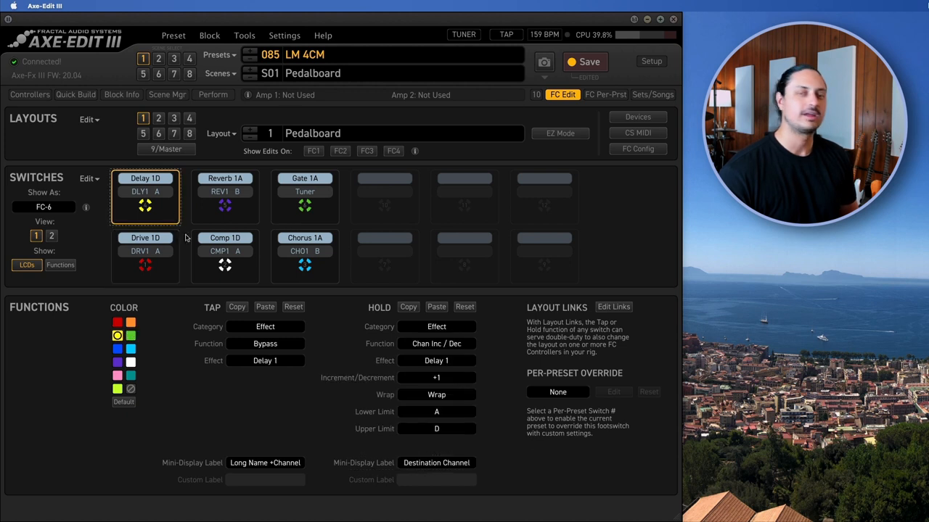
left_click(225, 256)
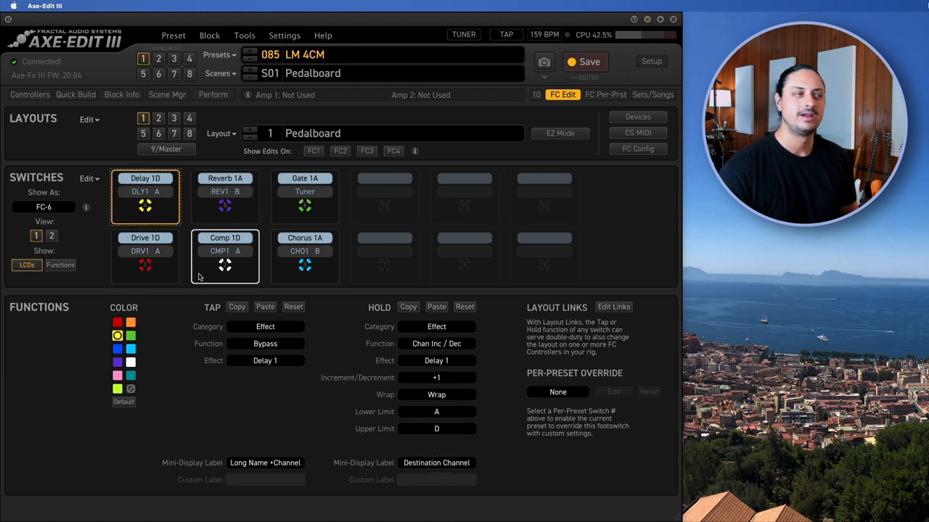
left_click(225, 192)
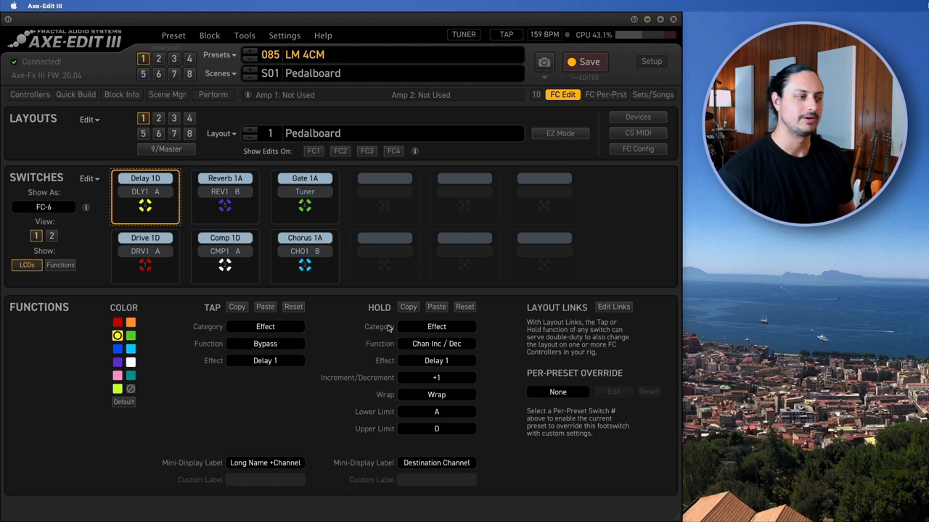
mouse_move(435, 351)
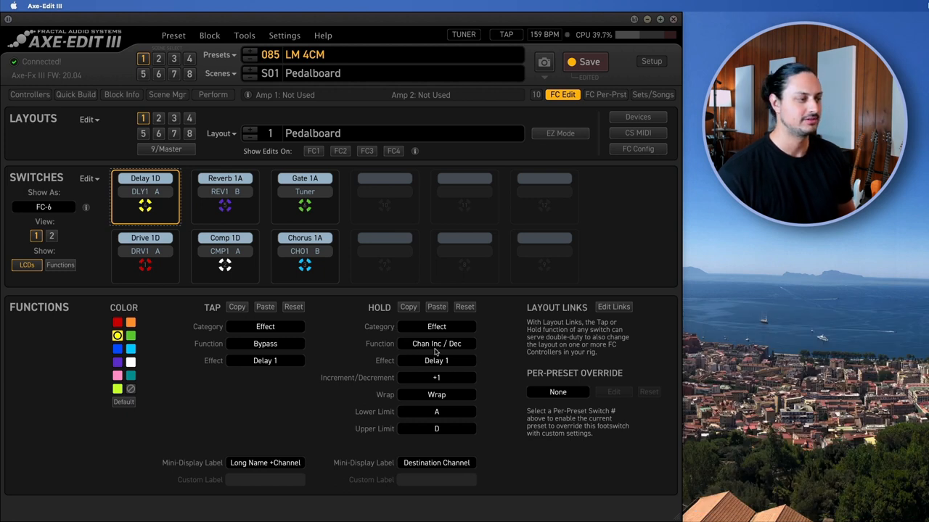
mouse_move(448, 384)
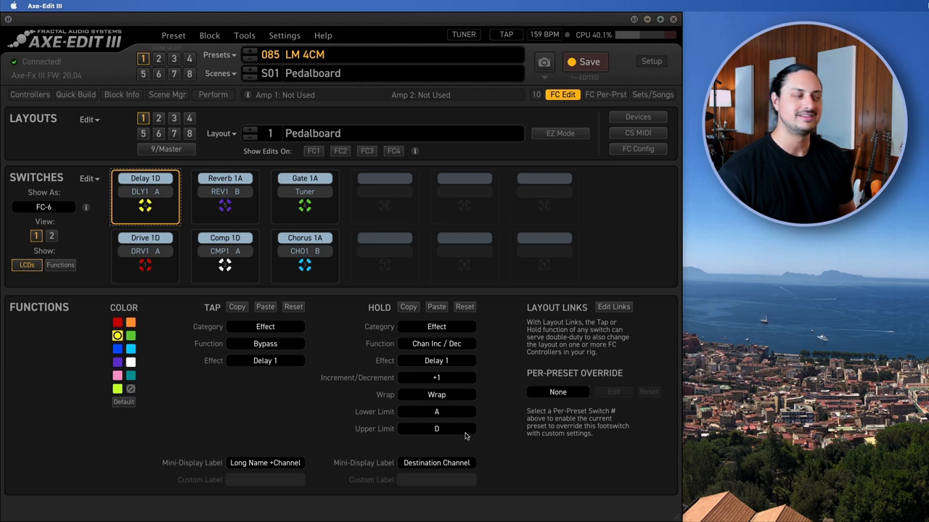
- Check the Reverb 1A, Gate 1A, Drive 1D and Comp 1D switch functions, then return to the labelled block grid
left_click(225, 195)
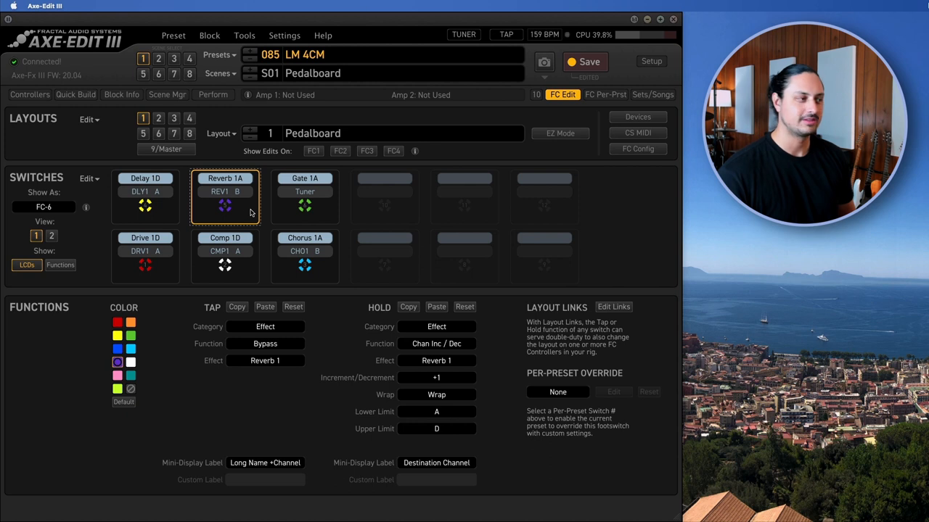
left_click(305, 191)
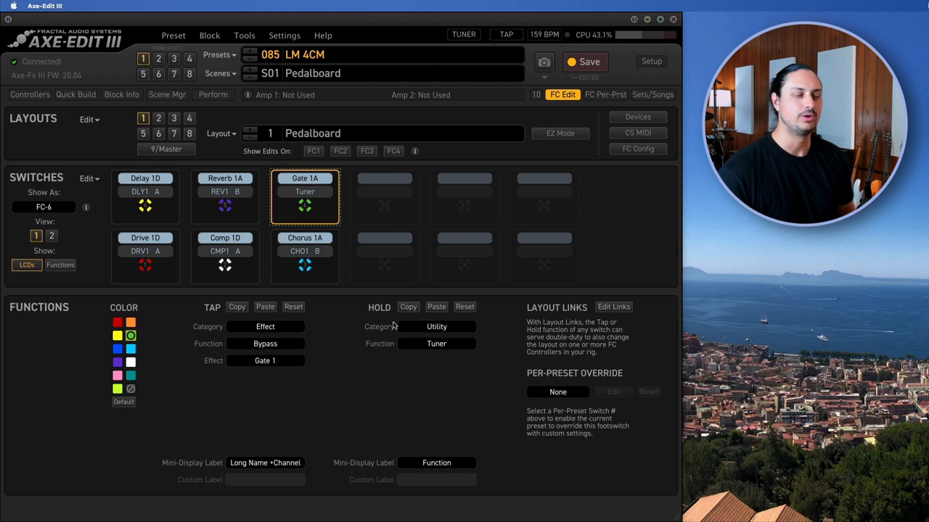
mouse_move(328, 209)
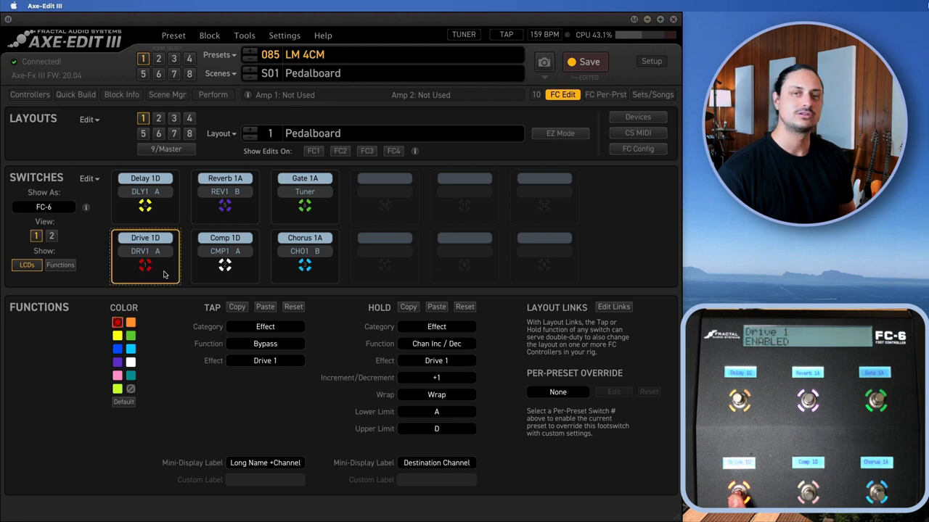
left_click(304, 256)
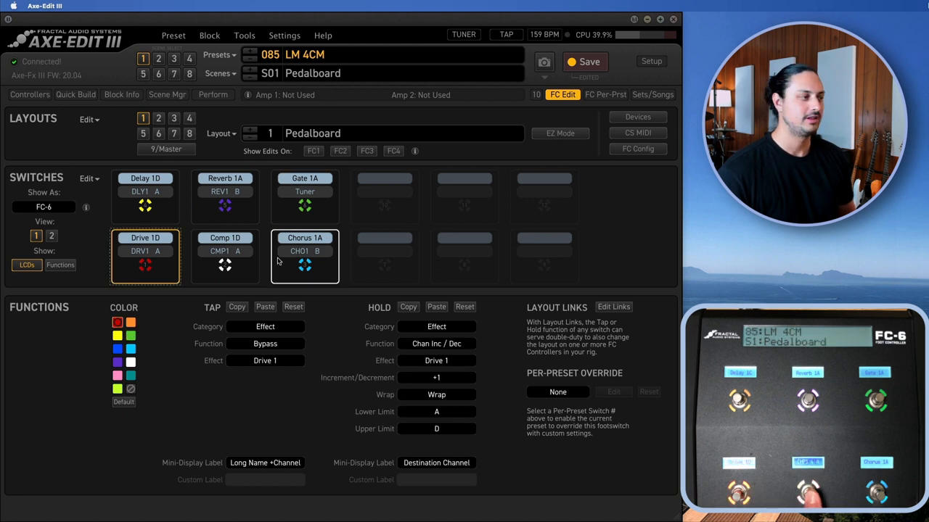
left_click(225, 244)
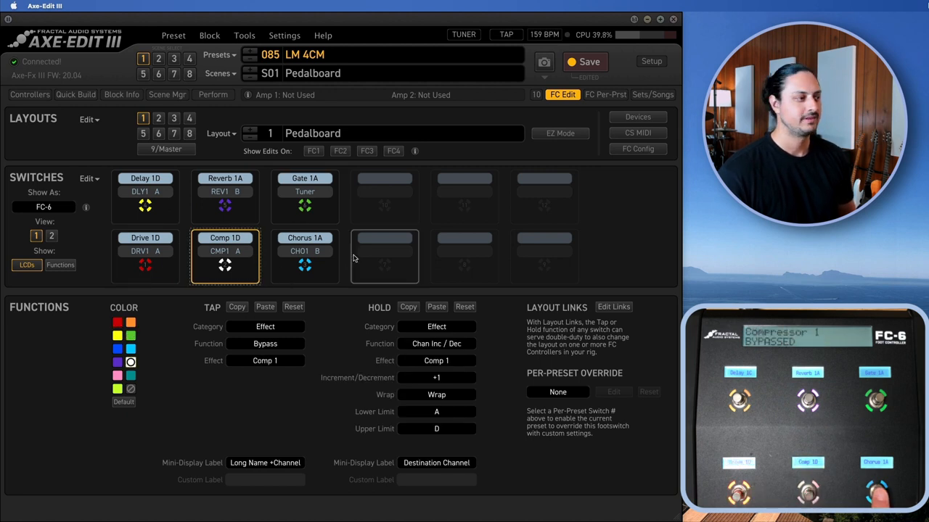
left_click(122, 94)
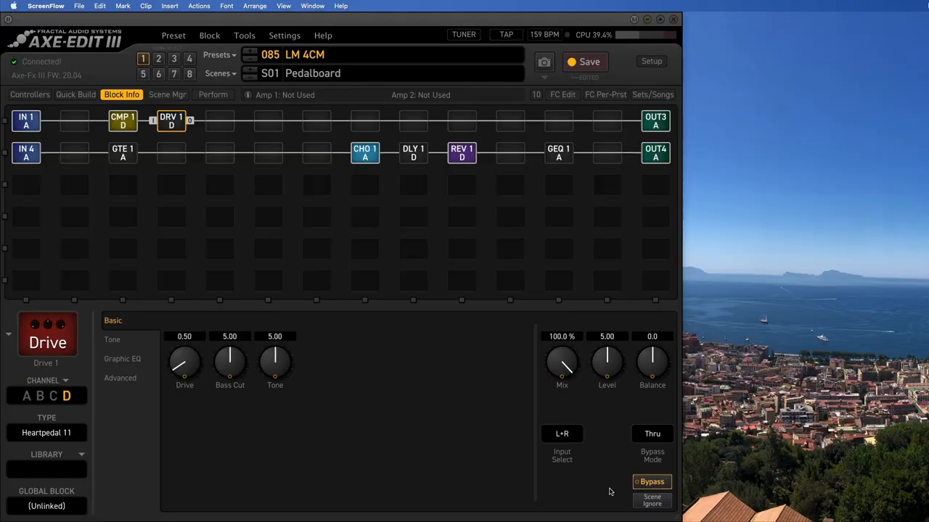